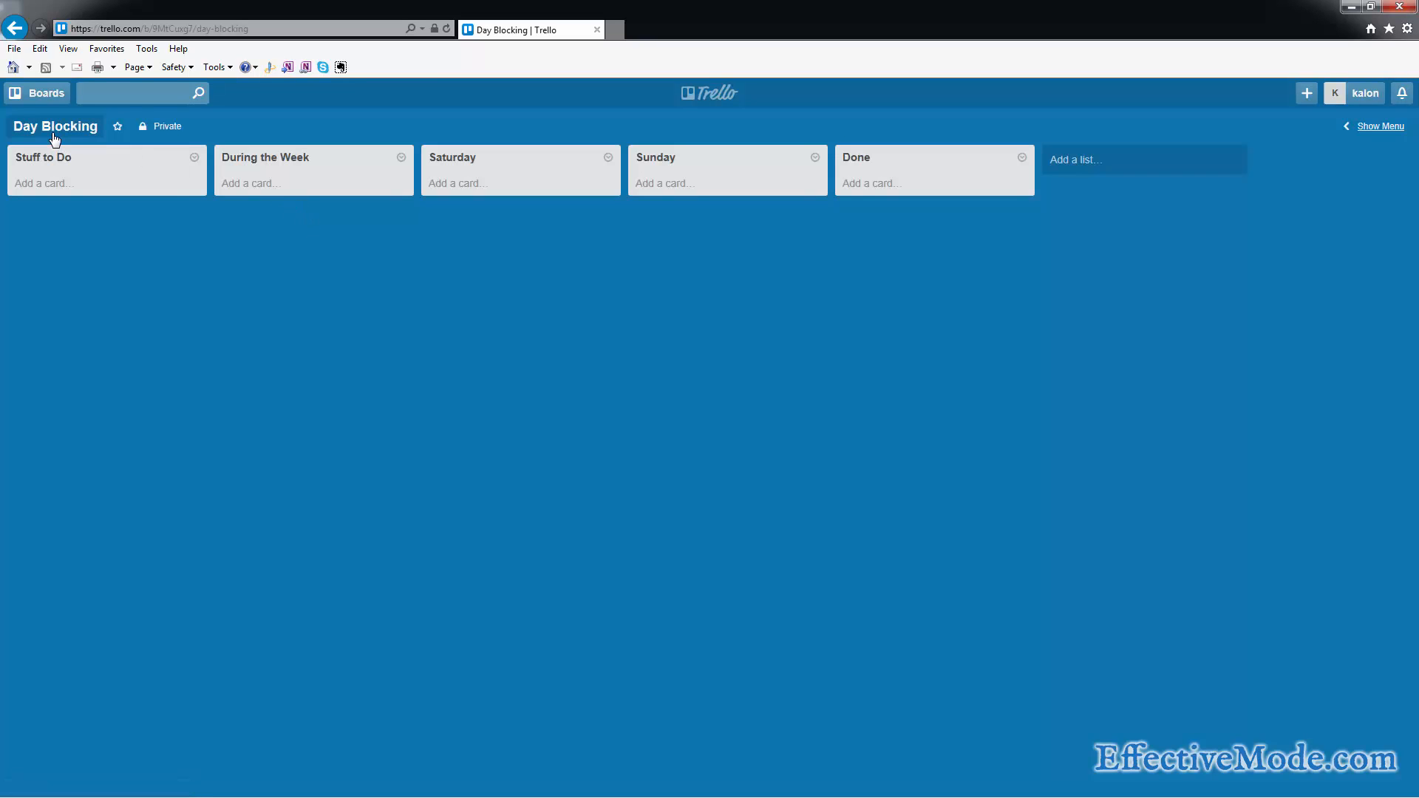
Step: Add cards mow the lawn, get the dogs groomed, fix my brakes and vacuum the living room to Stuff to Do
{"action": "left_click", "coordinate": [46, 183]}
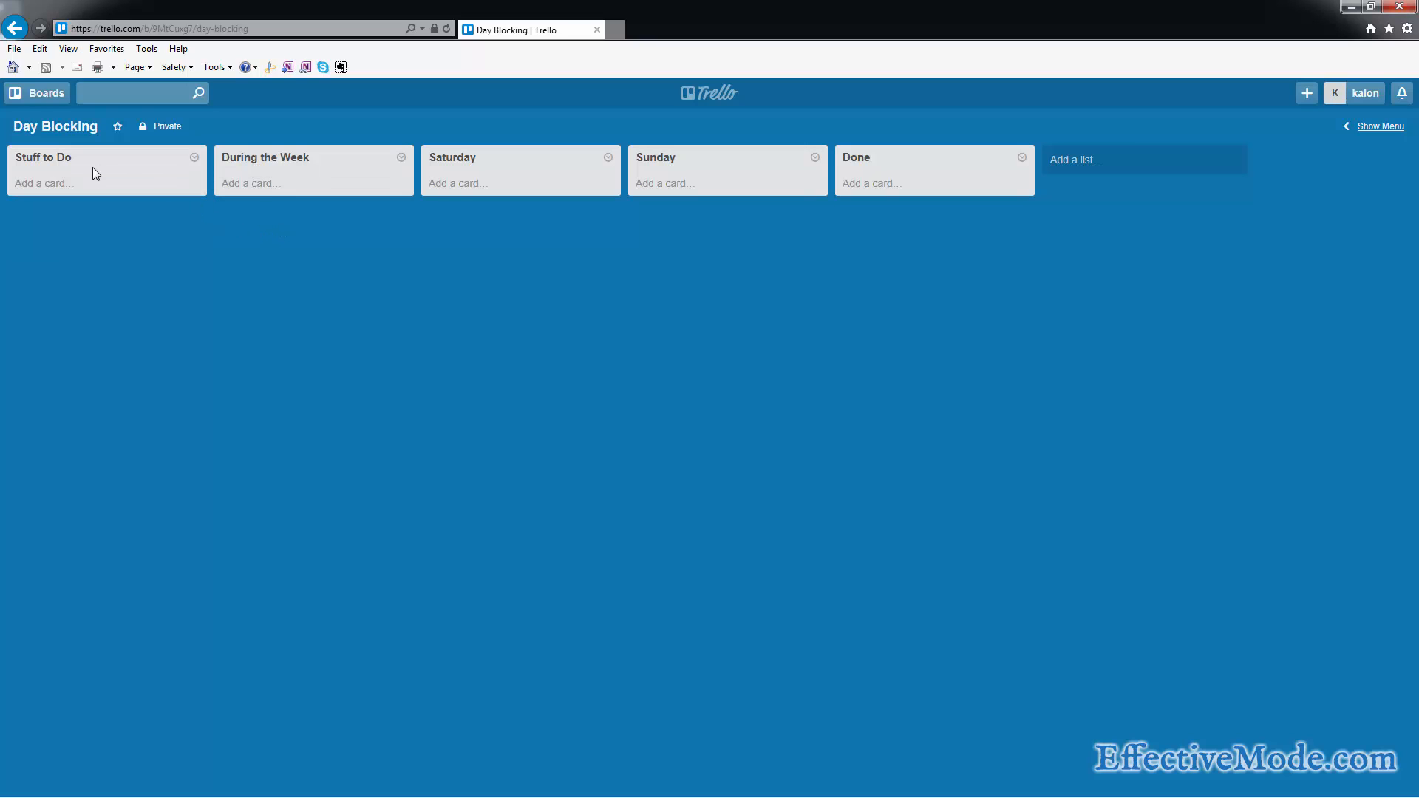
{"action": "mouse_move", "coordinate": [547, 164]}
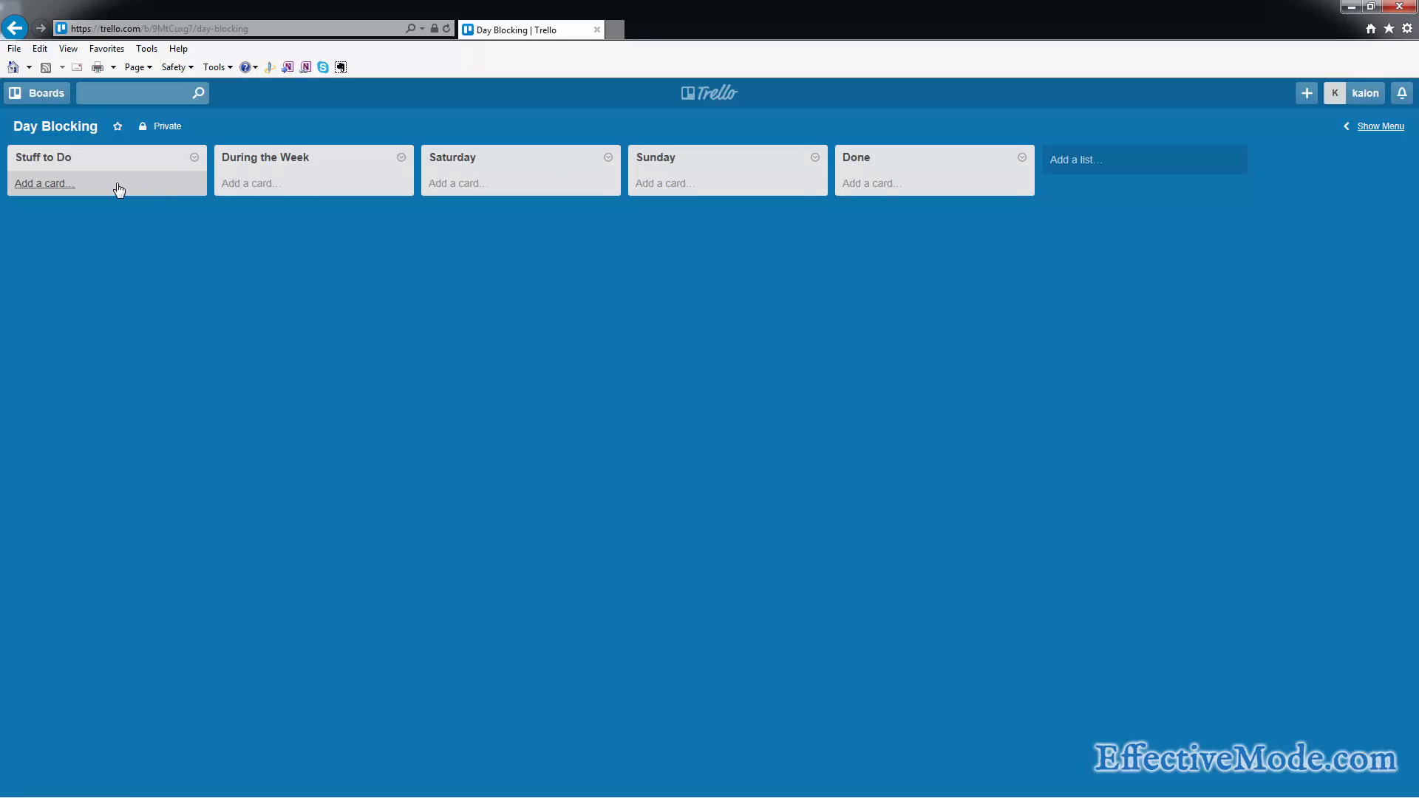
{"action": "mouse_move", "coordinate": [63, 207]}
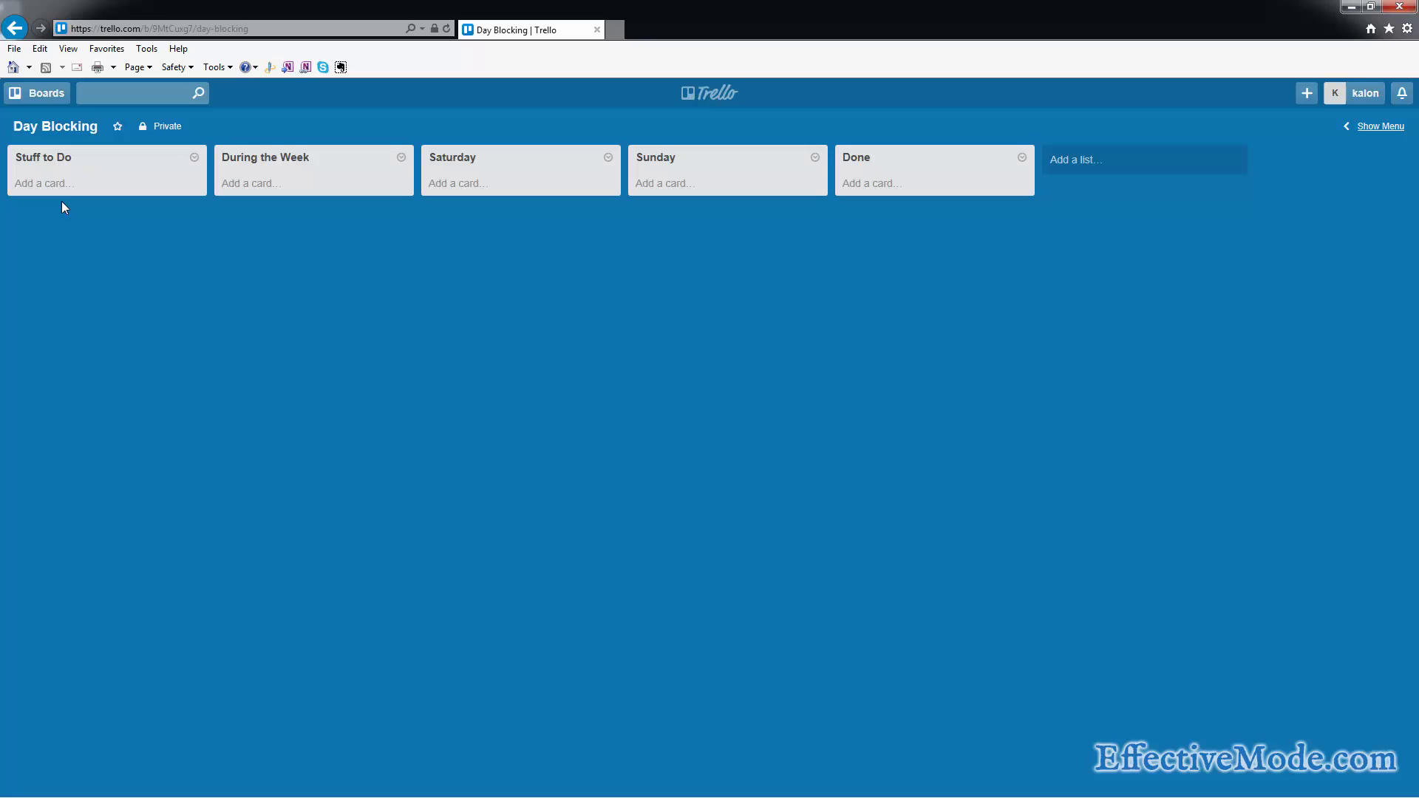
{"action": "left_click", "coordinate": [46, 184]}
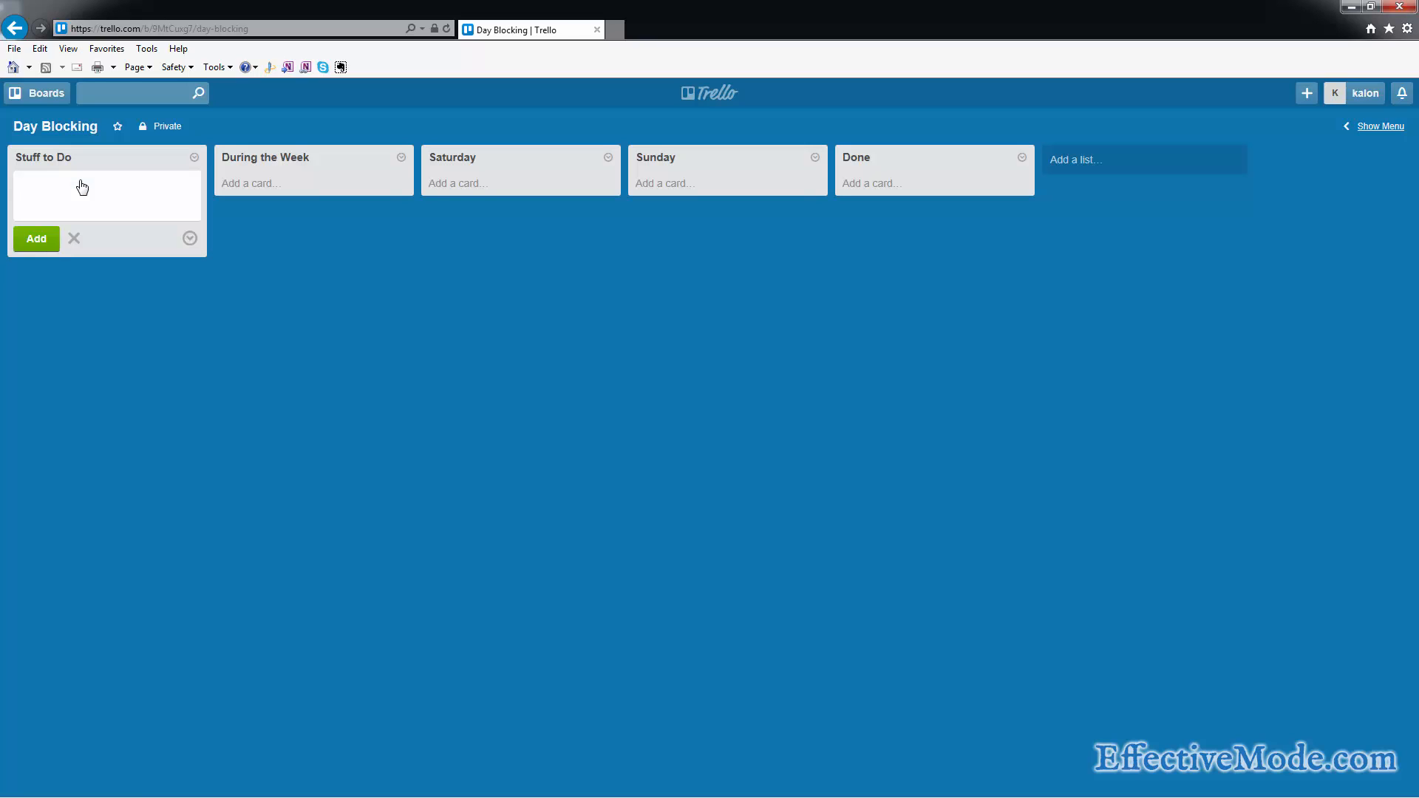
{"action": "type", "text": "mow the law"}
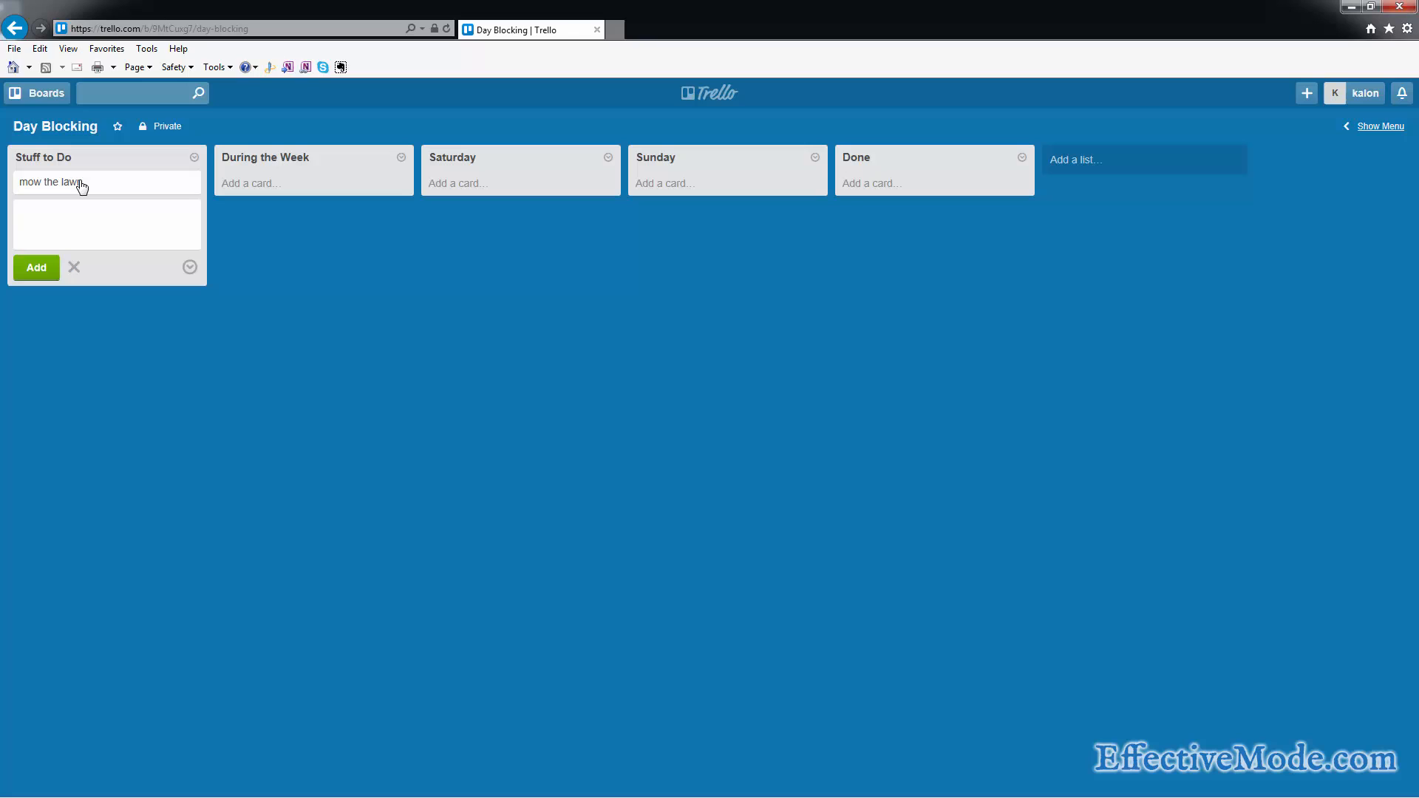
{"action": "type", "text": "get the dogs g"}
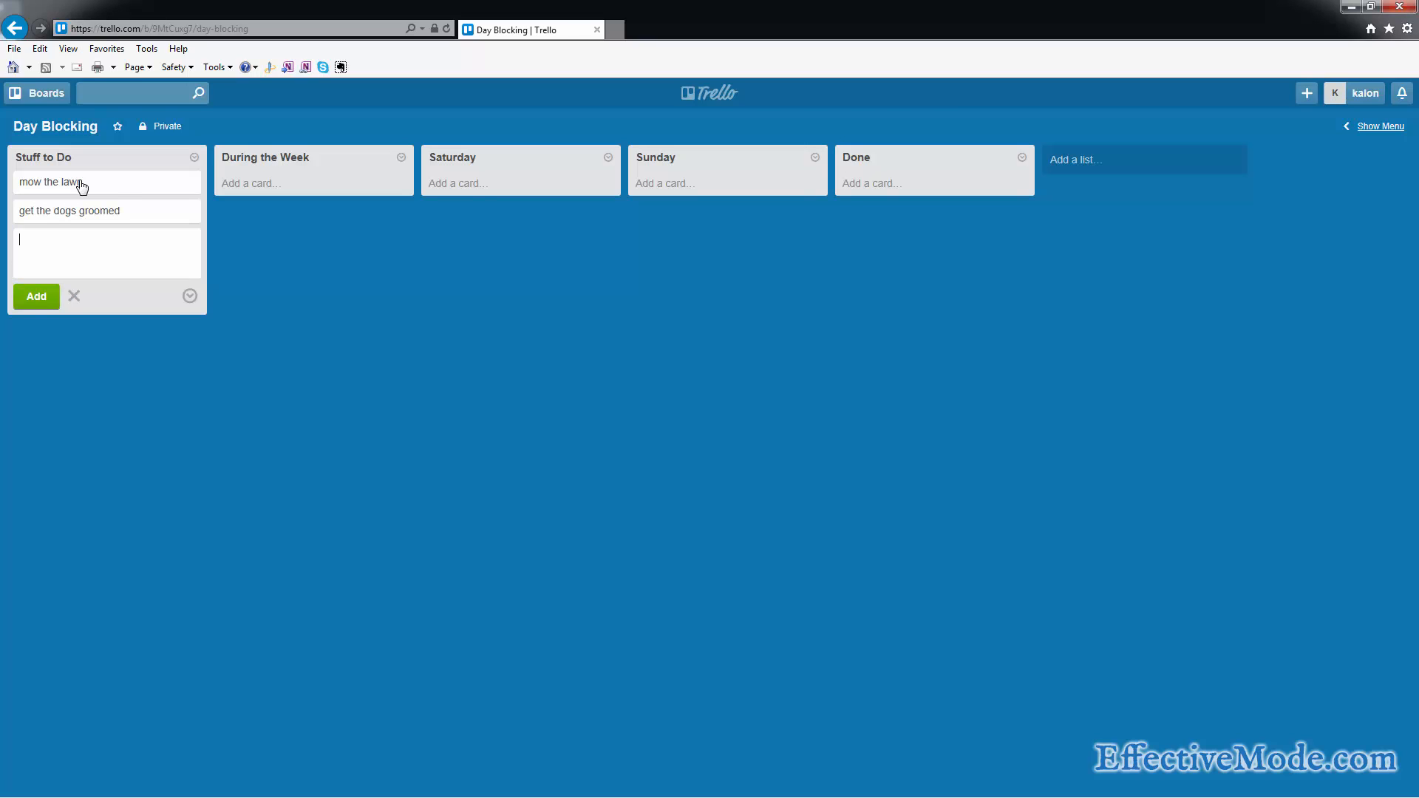
{"action": "type", "text": "fix my b"}
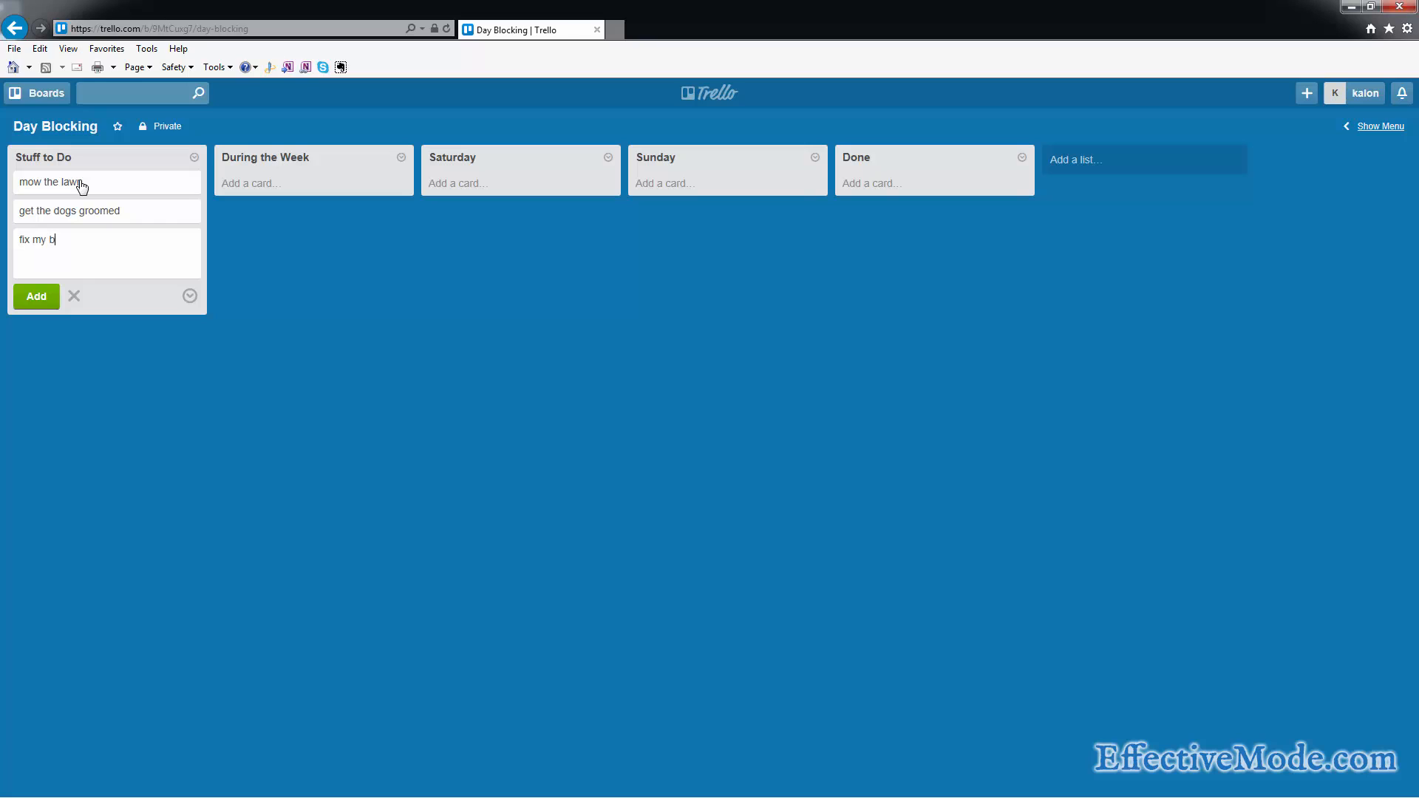
{"action": "type", "text": "vacuum"}
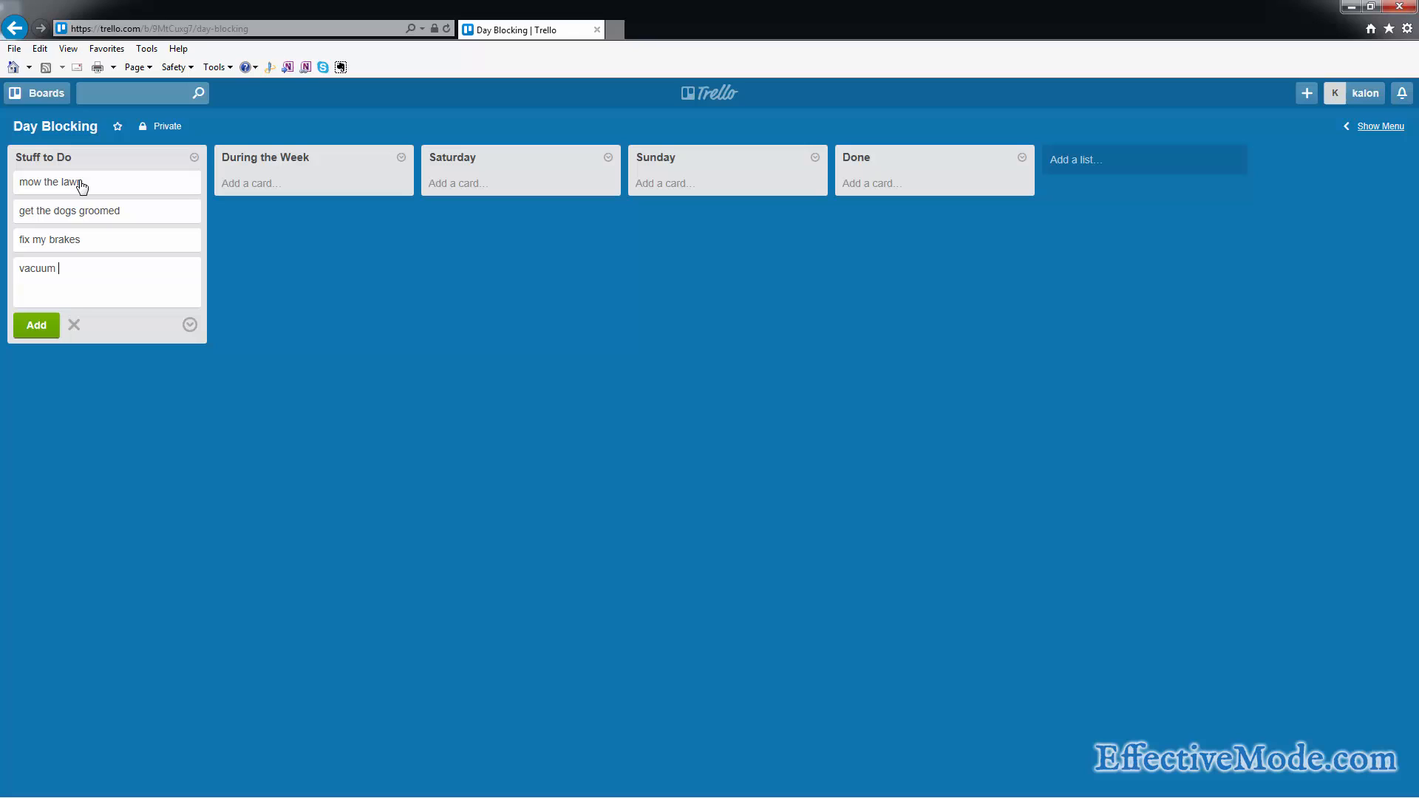
{"action": "type", "text": "the living"}
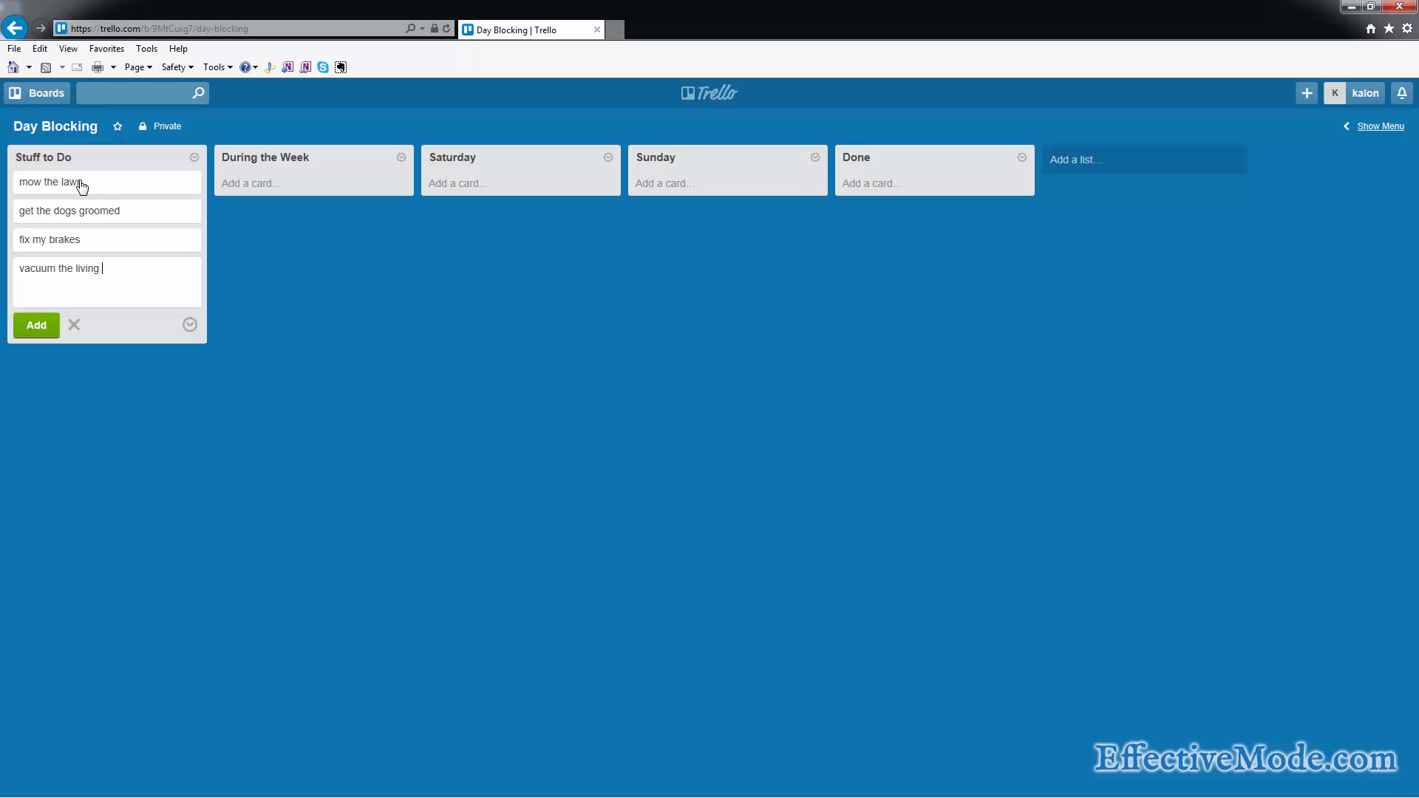
{"action": "type", "text": "room"}
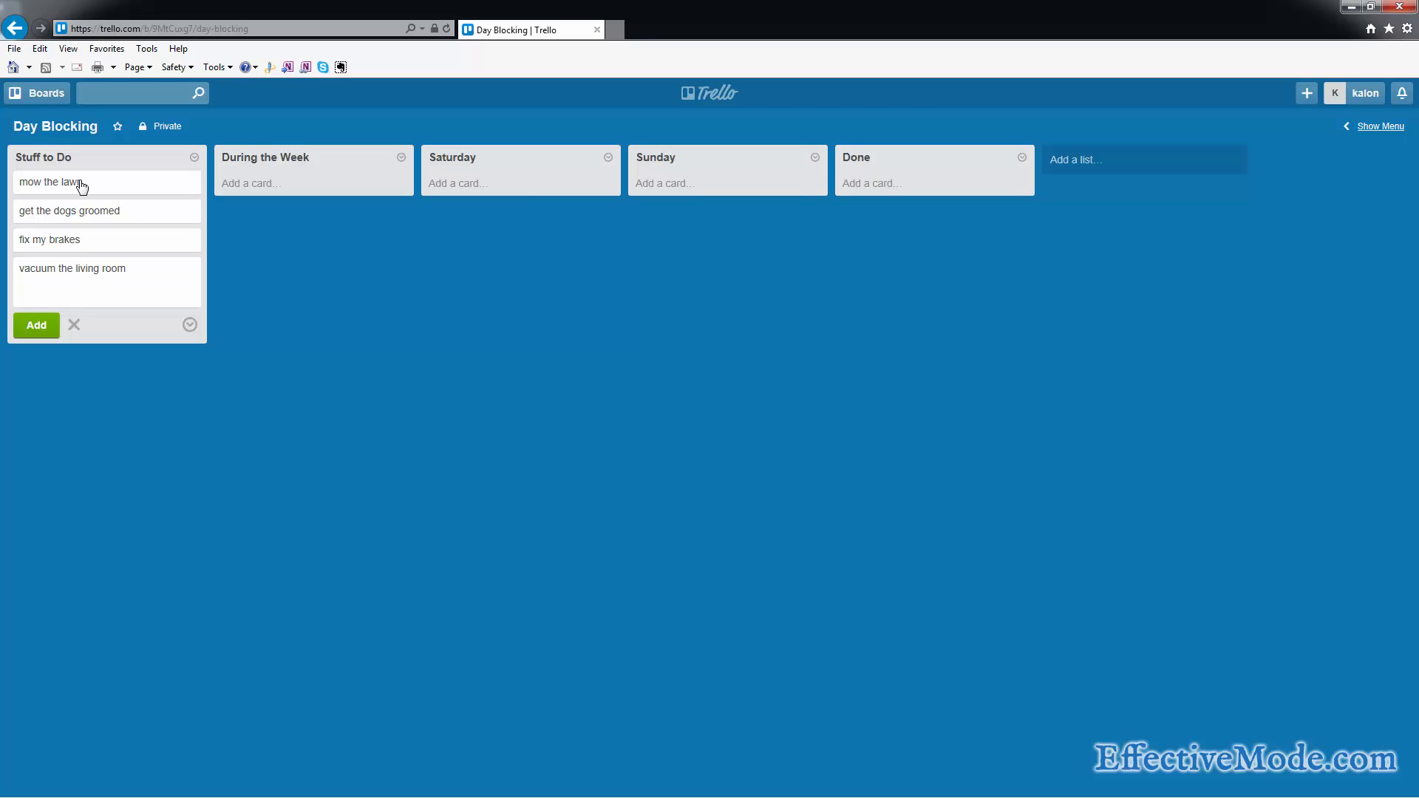
{"action": "left_click", "coordinate": [35, 325]}
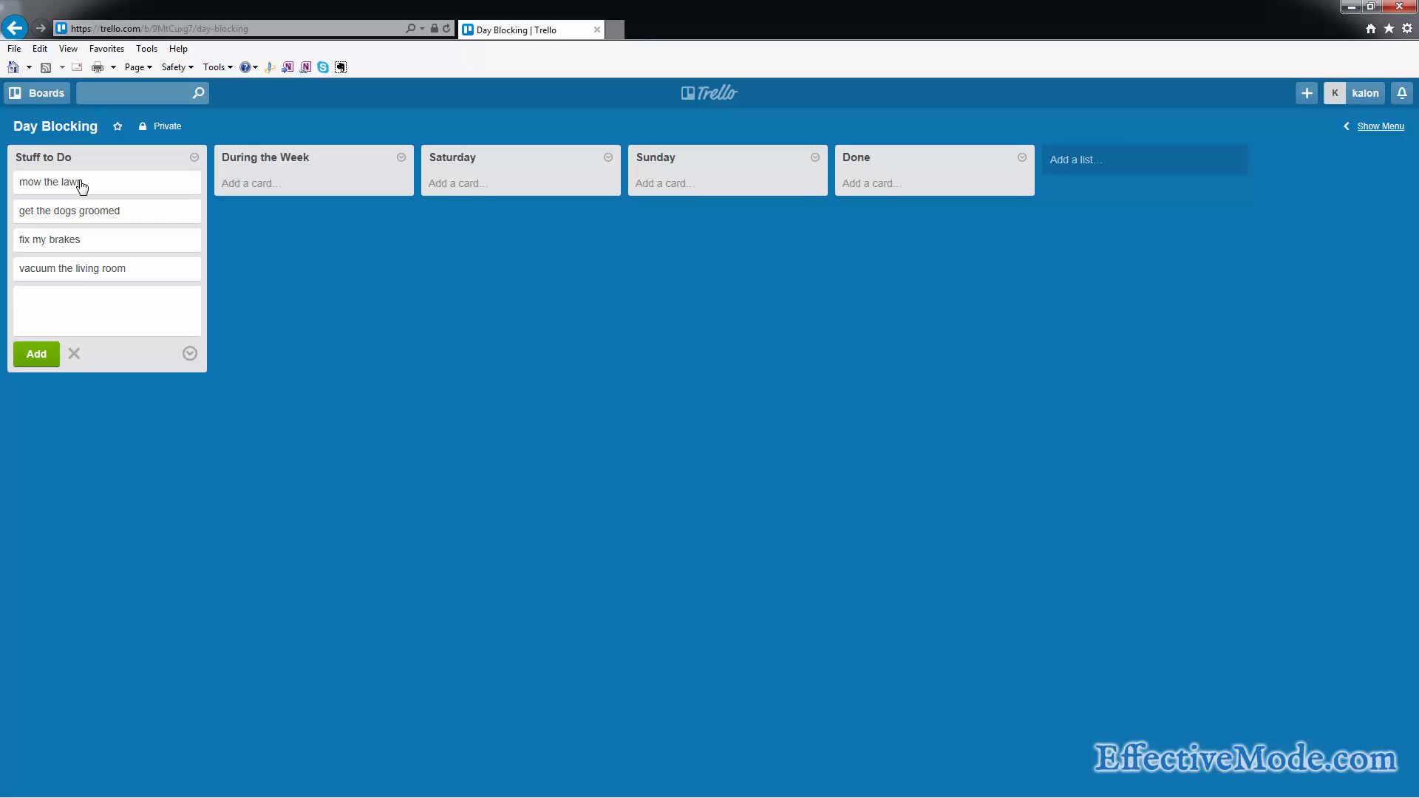
{"action": "mouse_move", "coordinate": [106, 349]}
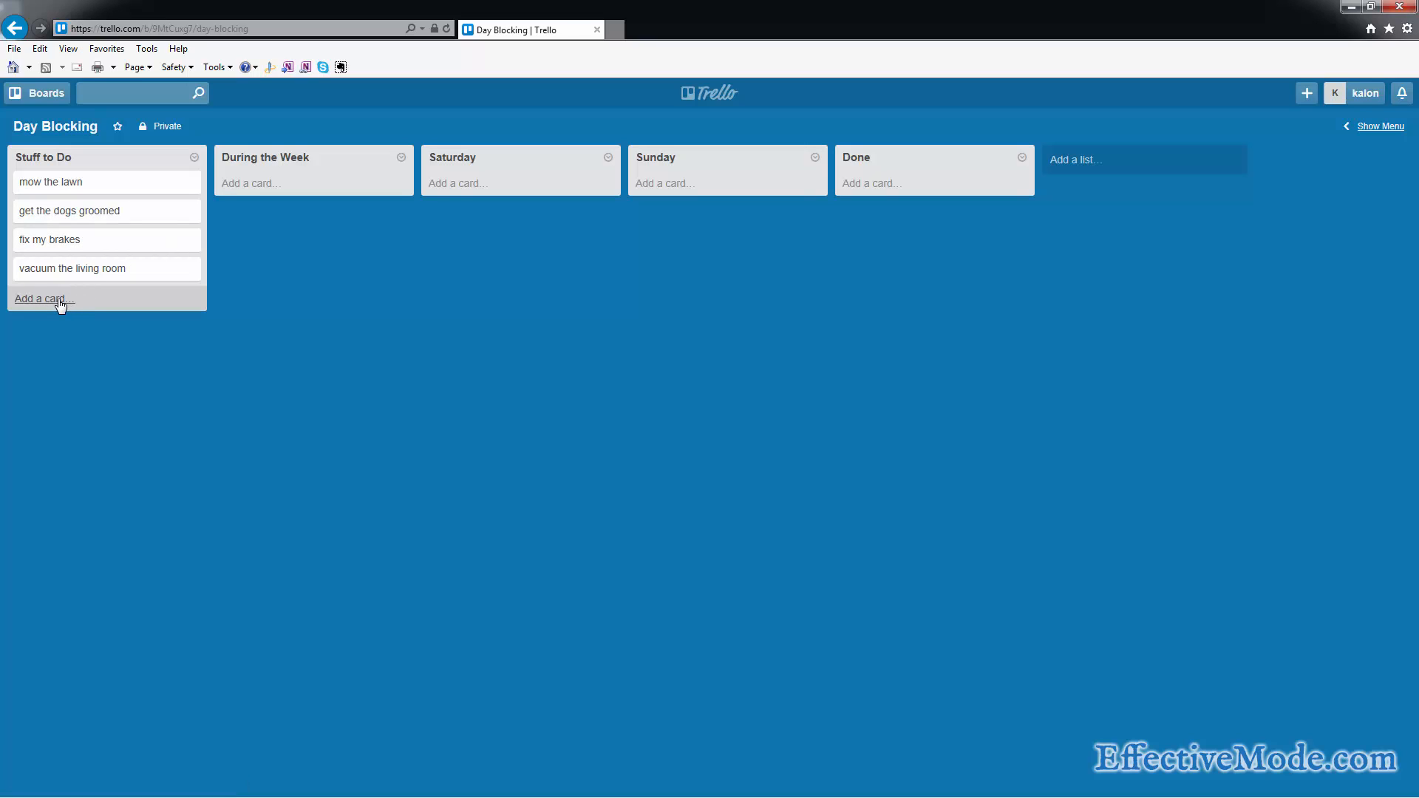
Step: Drag vacuum the living room and get the dogs groomed out to other lists, then back into Stuff to Do
{"action": "left_click", "coordinate": [42, 299]}
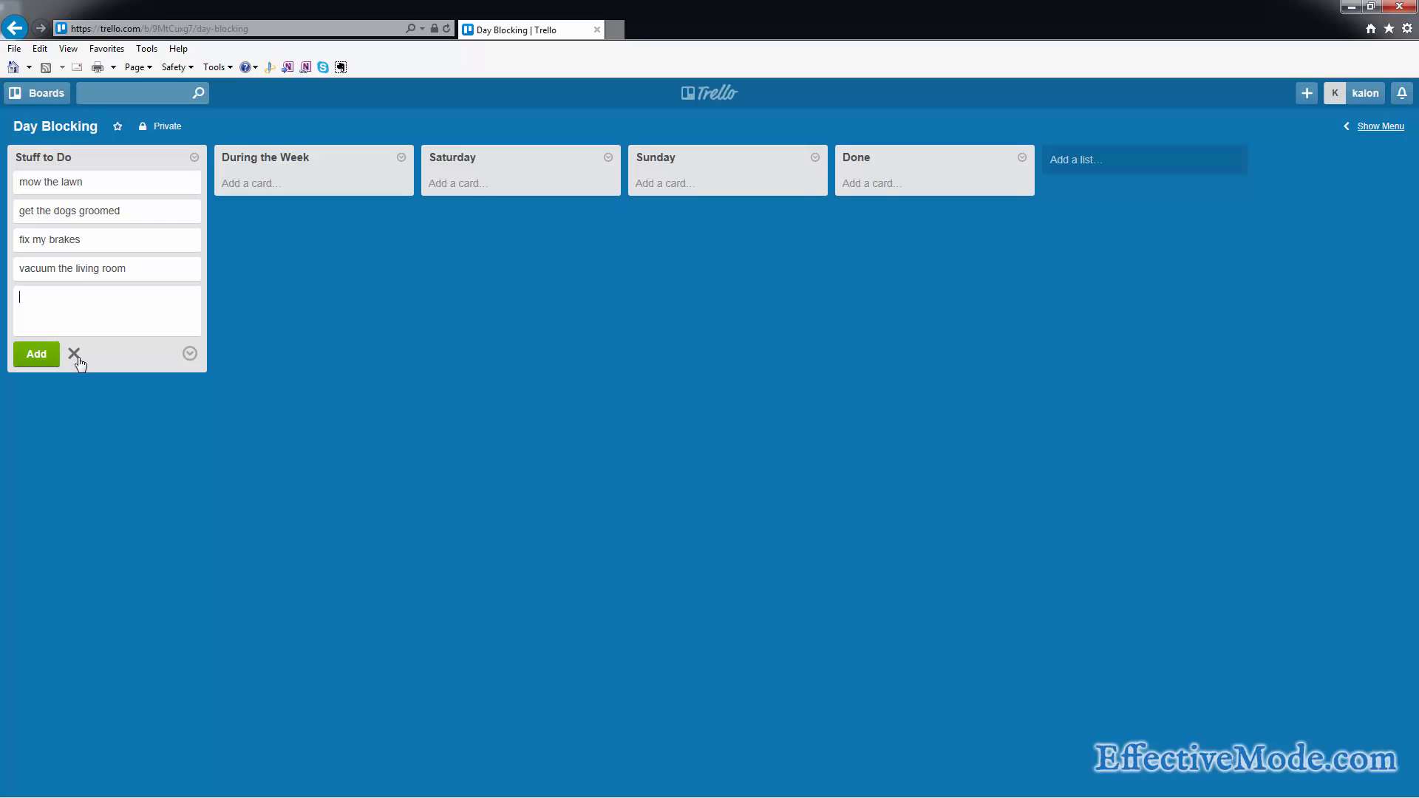
{"action": "left_click", "coordinate": [73, 353]}
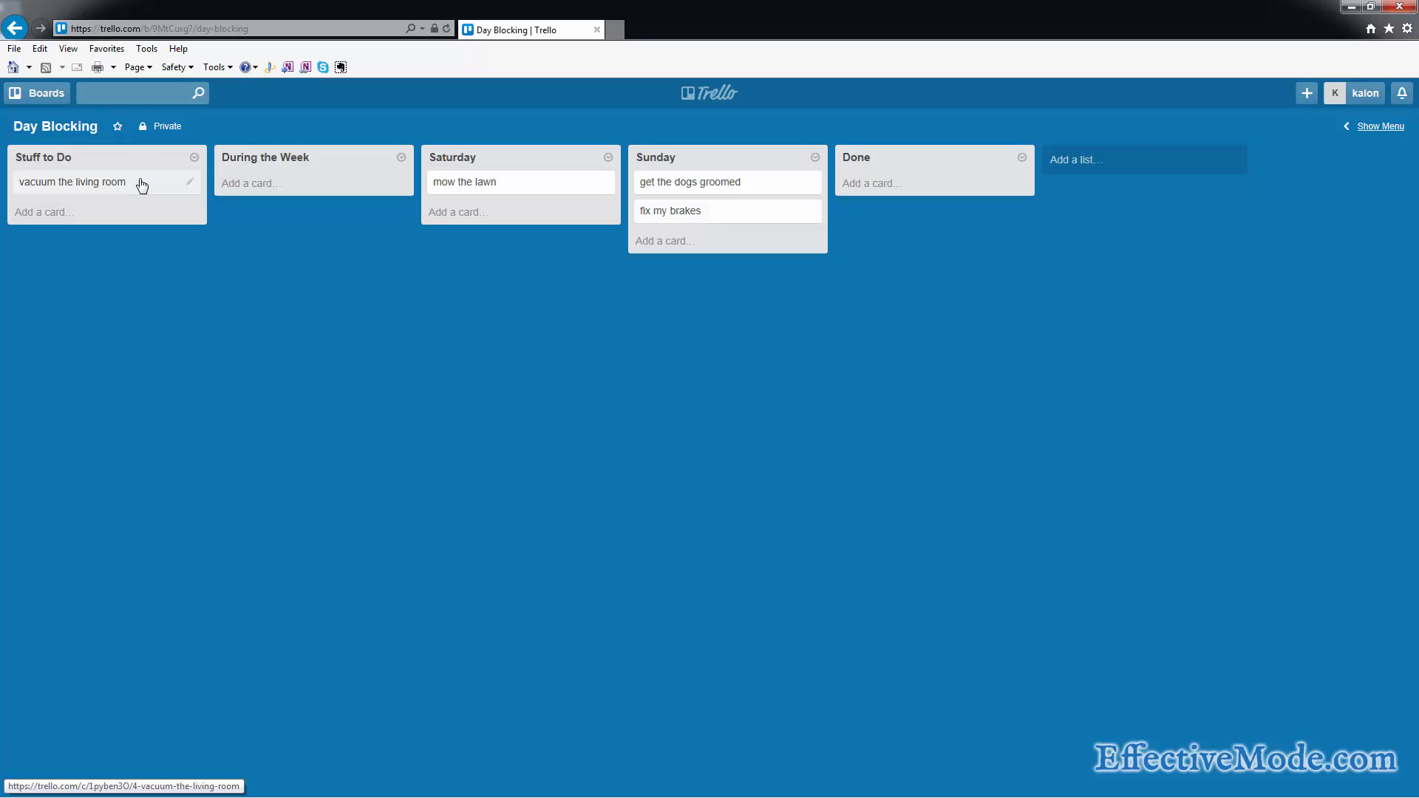
{"action": "left_click_drag", "start_coordinate": [73, 182], "coordinate": [281, 182]}
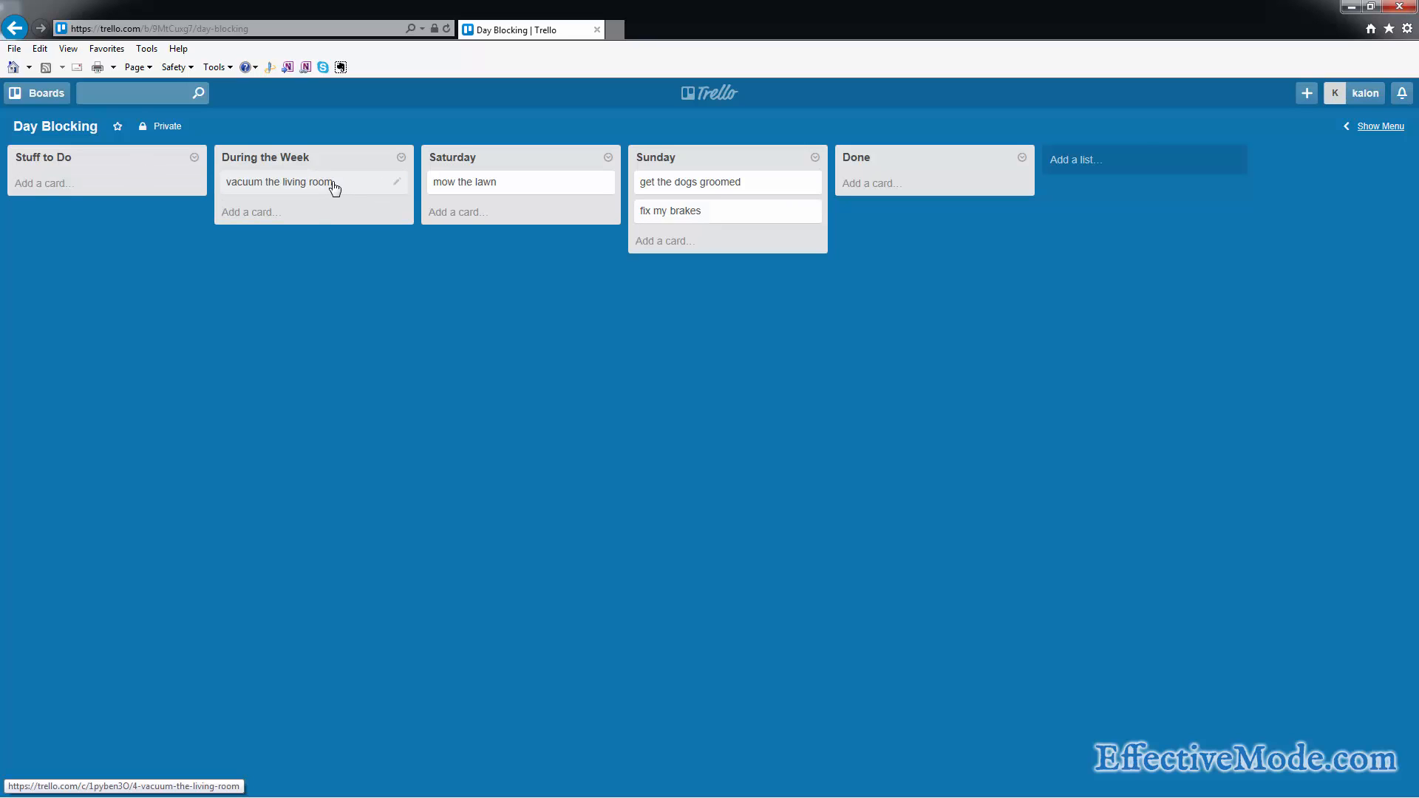
{"action": "left_click_drag", "start_coordinate": [281, 181], "coordinate": [72, 182]}
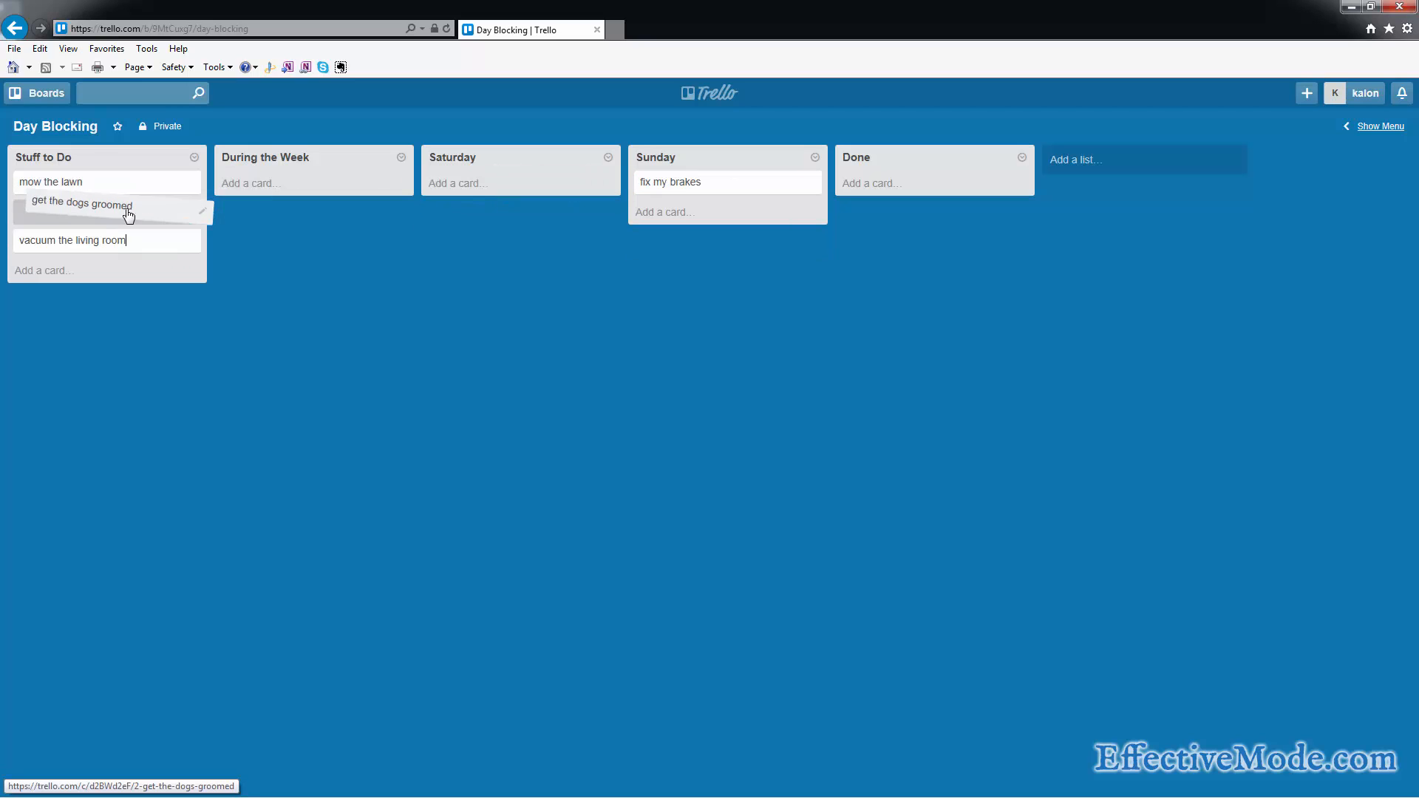
{"action": "left_click_drag", "start_coordinate": [697, 182], "coordinate": [150, 272]}
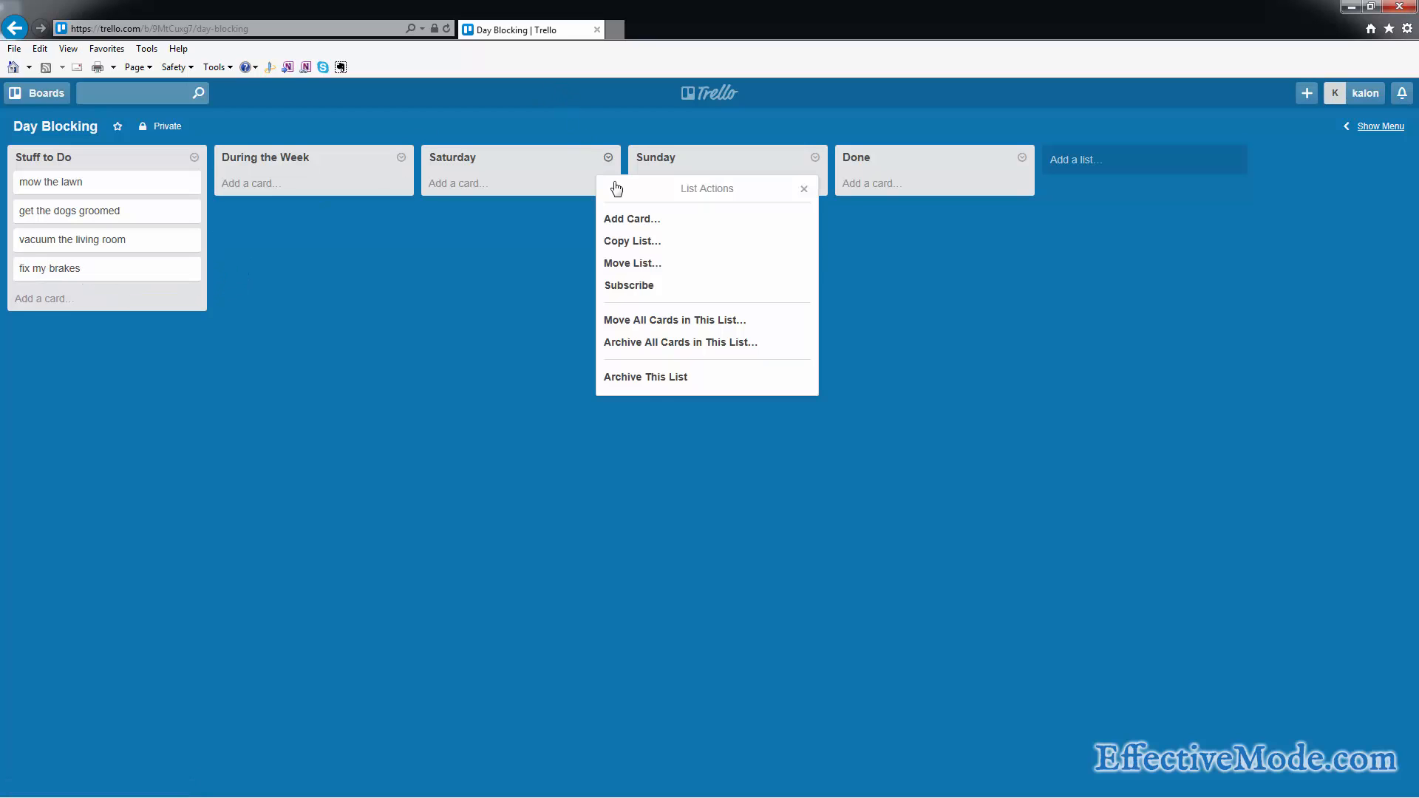
{"action": "mouse_move", "coordinate": [646, 377]}
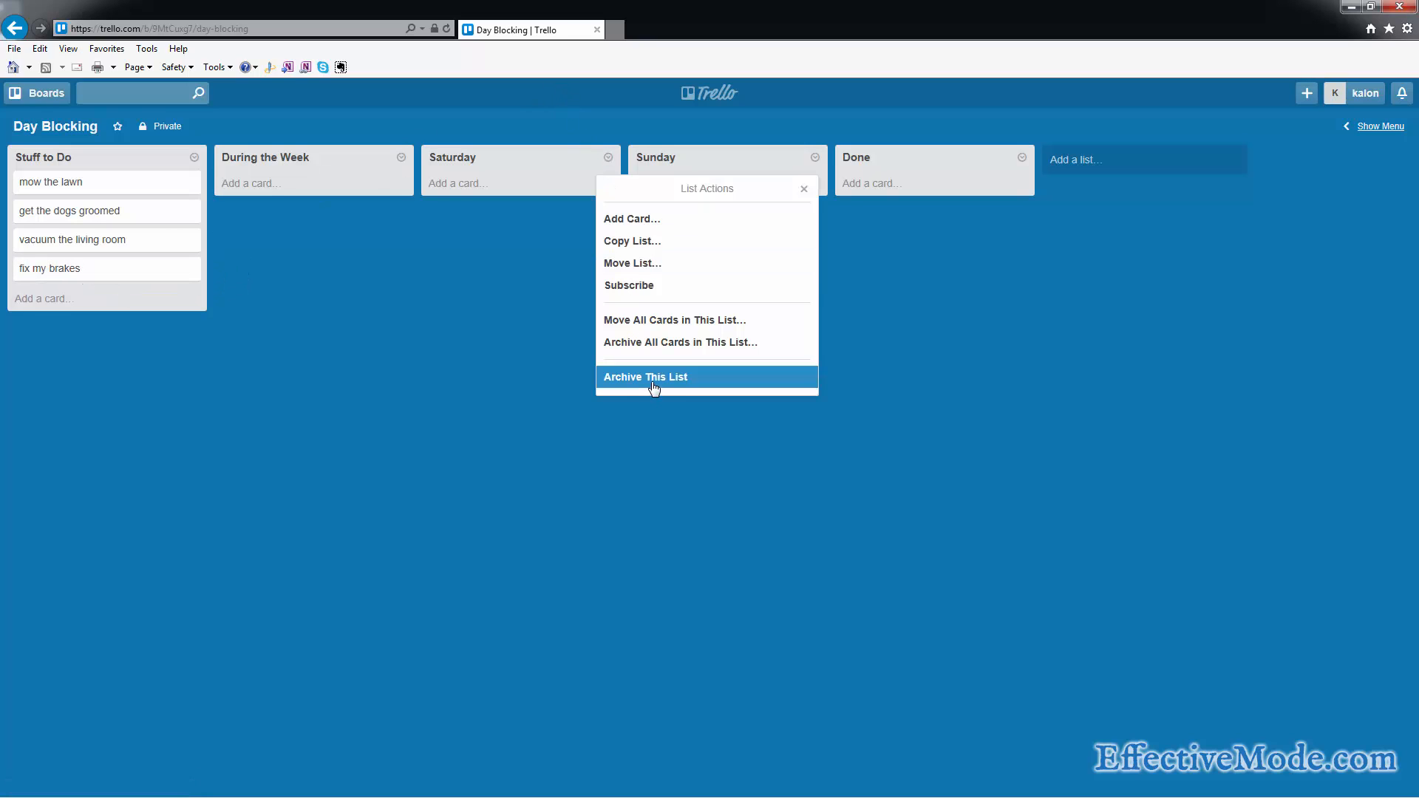
Step: Archive the Sunday list and add Monday, Tuesday, Wednesday, Thursday and Friday lists
{"action": "left_click", "coordinate": [646, 377]}
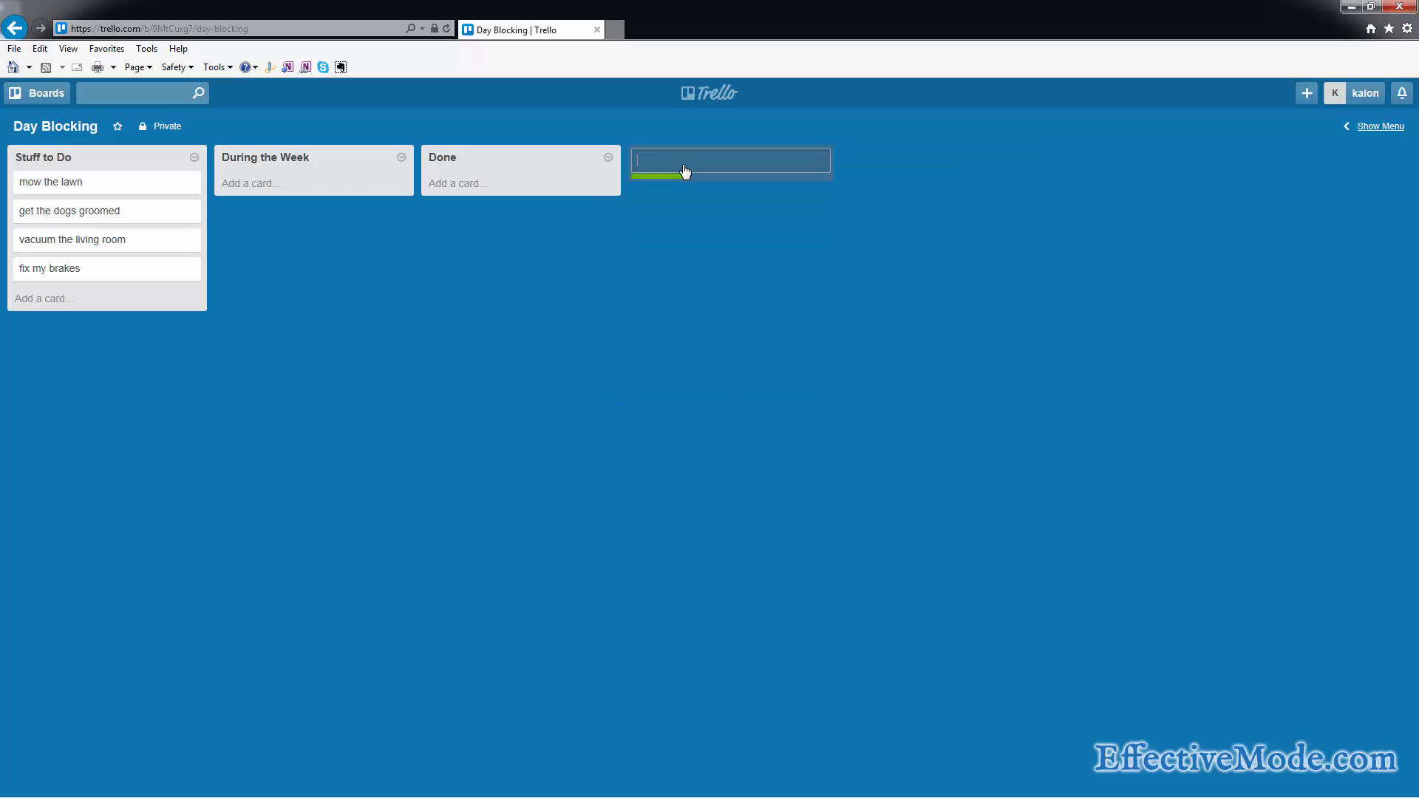
{"action": "type", "text": "Monday"}
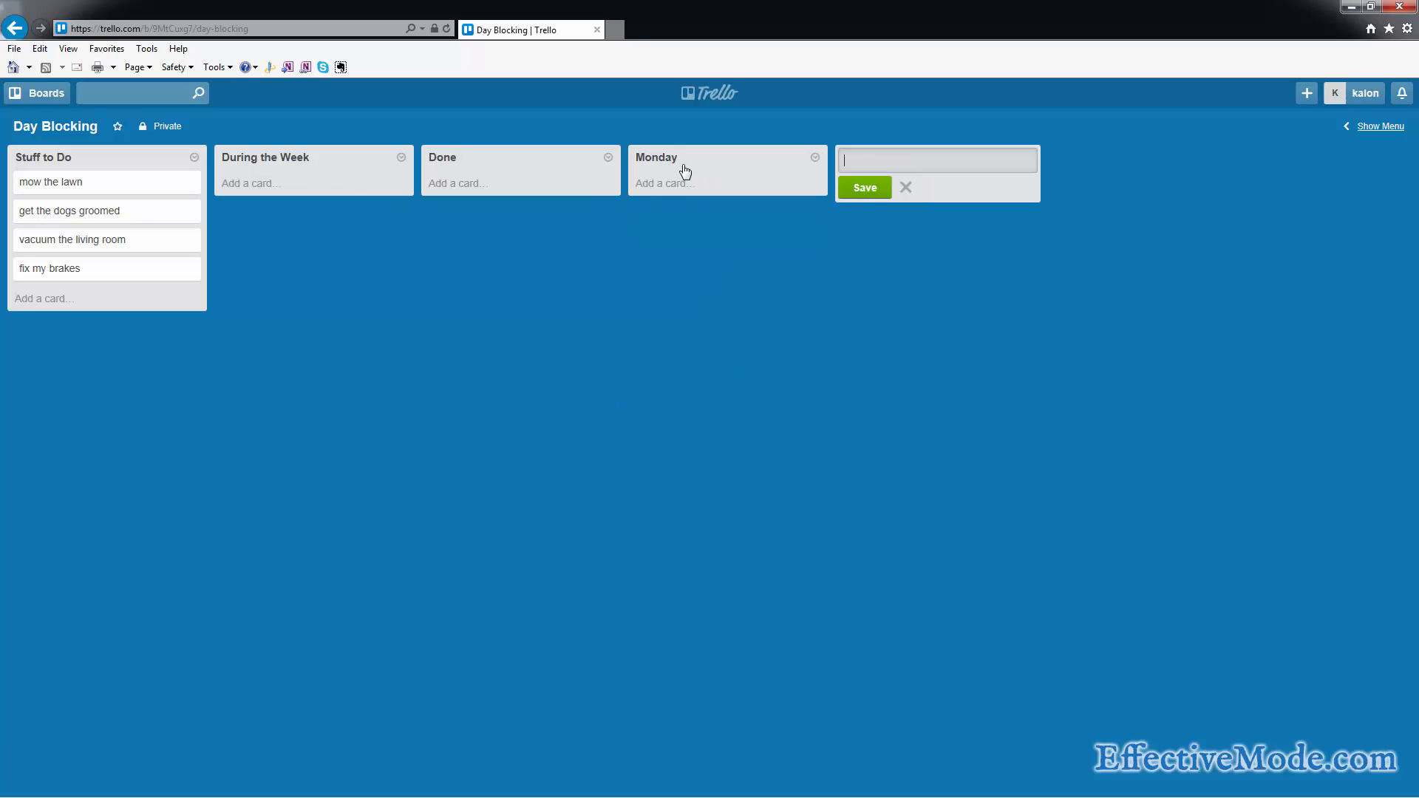
{"action": "left_click", "coordinate": [864, 187]}
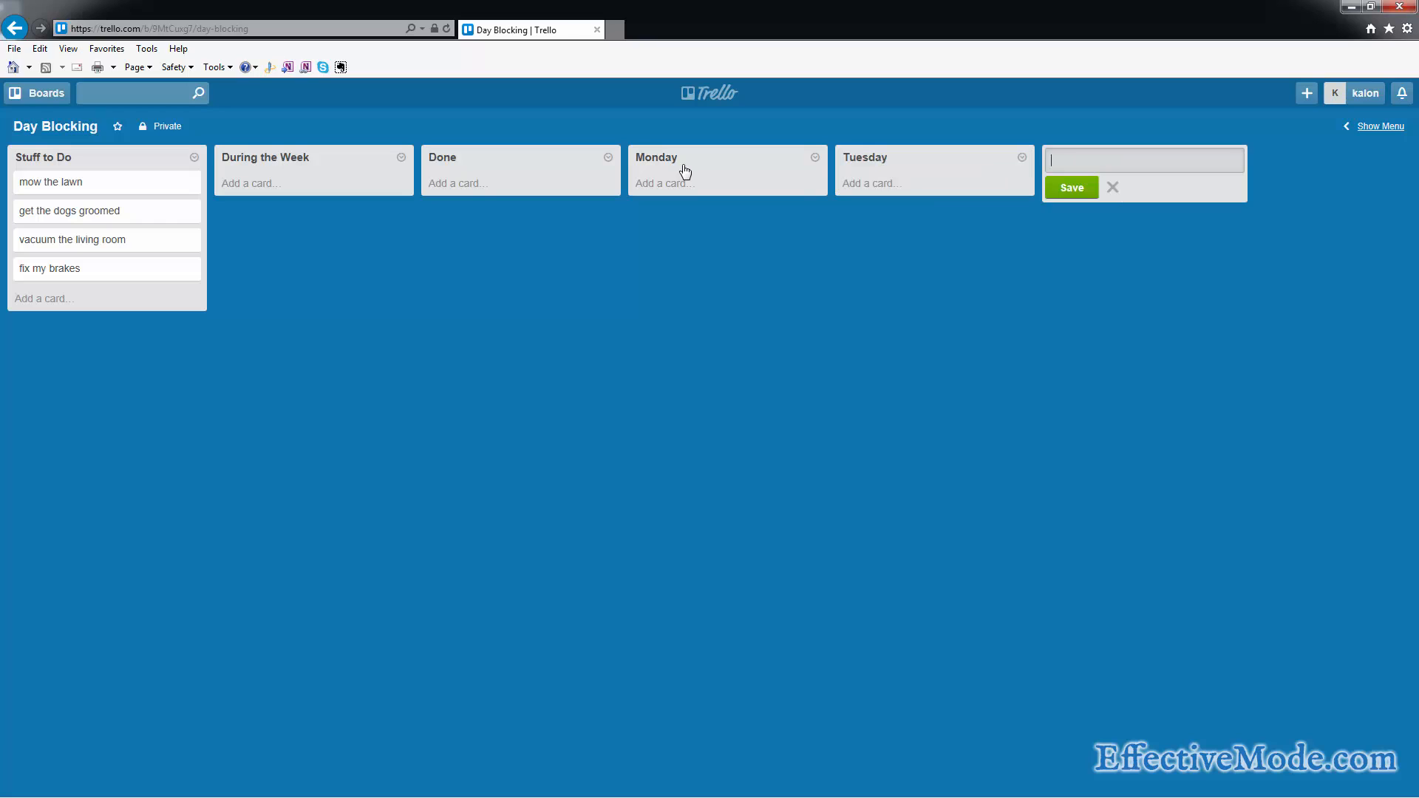
{"action": "type", "text": "Wednesday"}
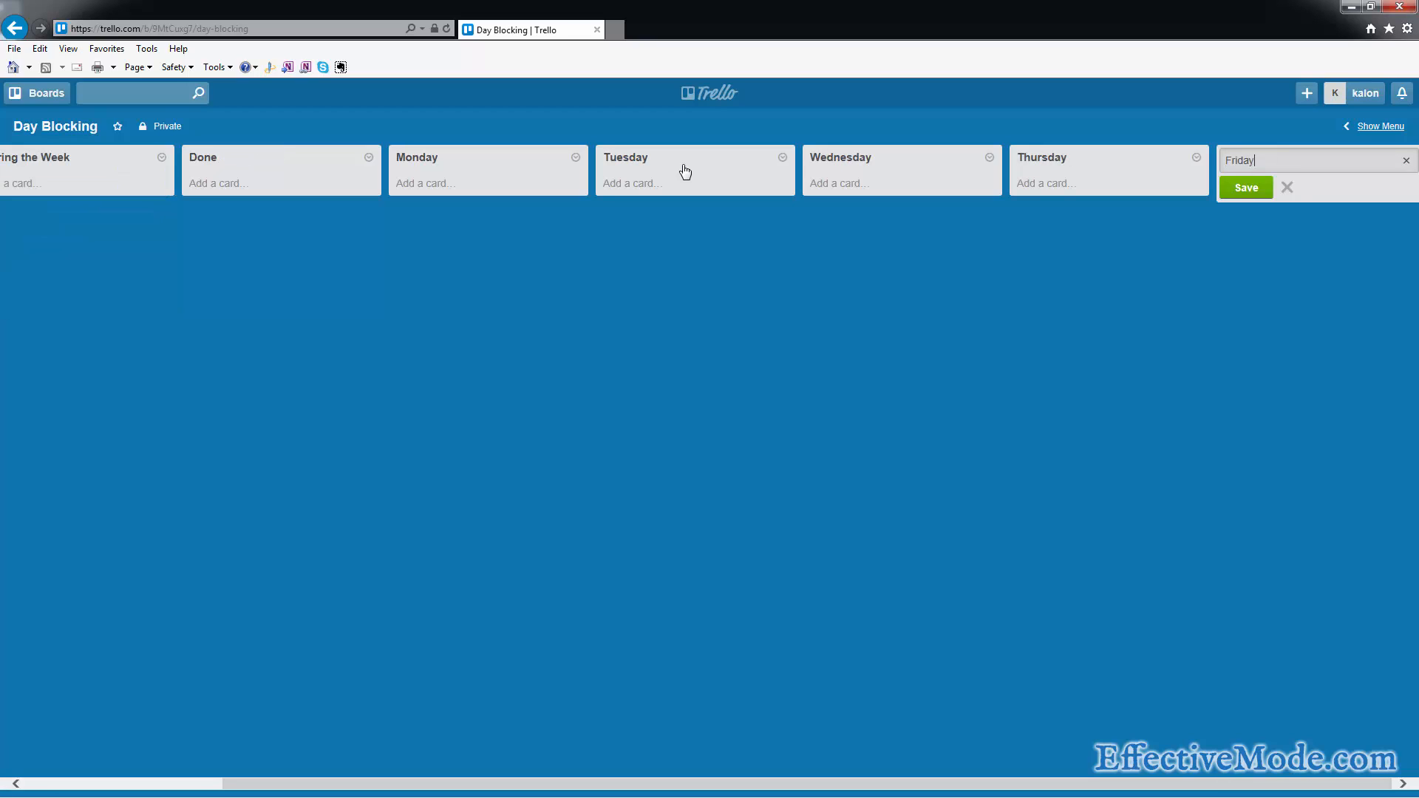
{"action": "left_click", "coordinate": [1244, 188]}
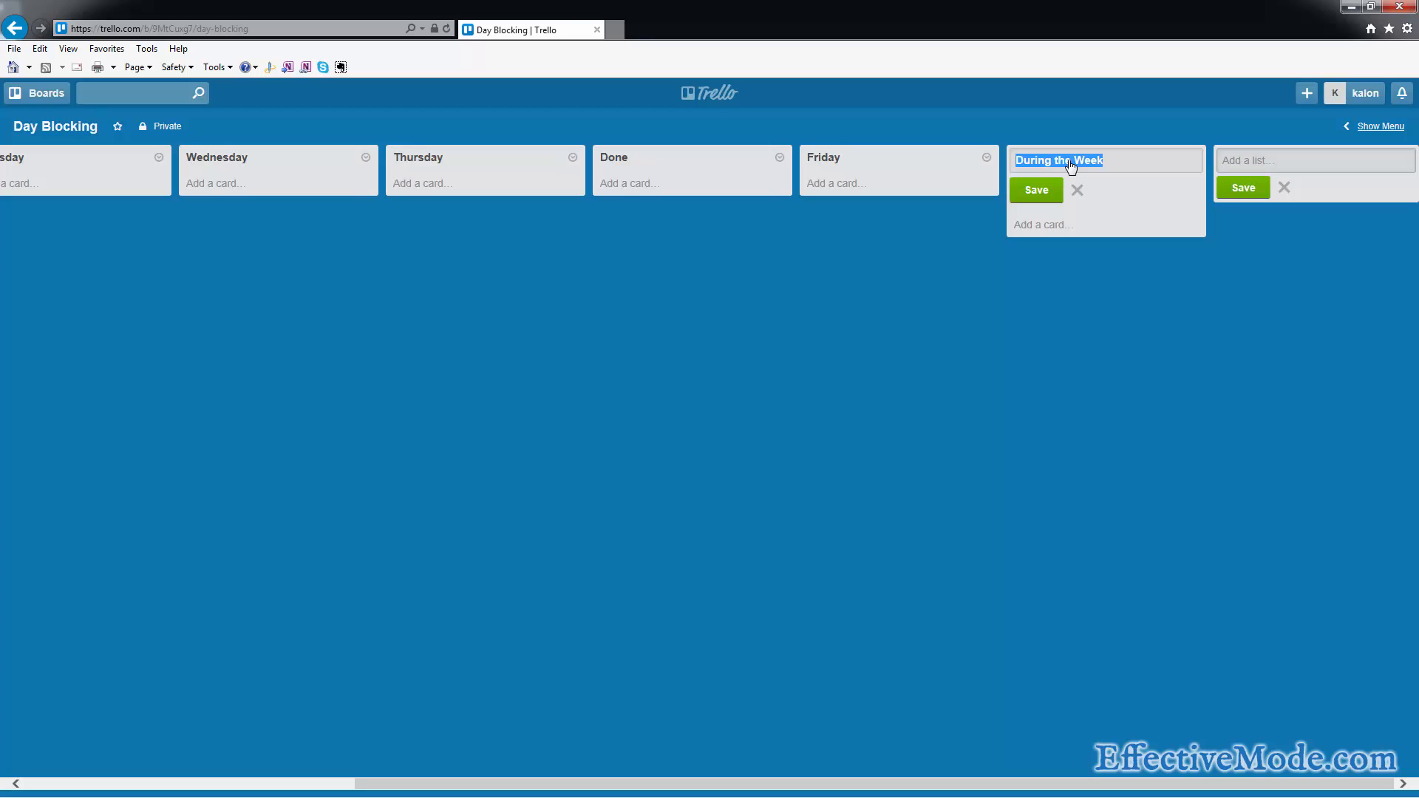
Step: Rename the During the Week list to Weekend
{"action": "type", "text": "Weekend"}
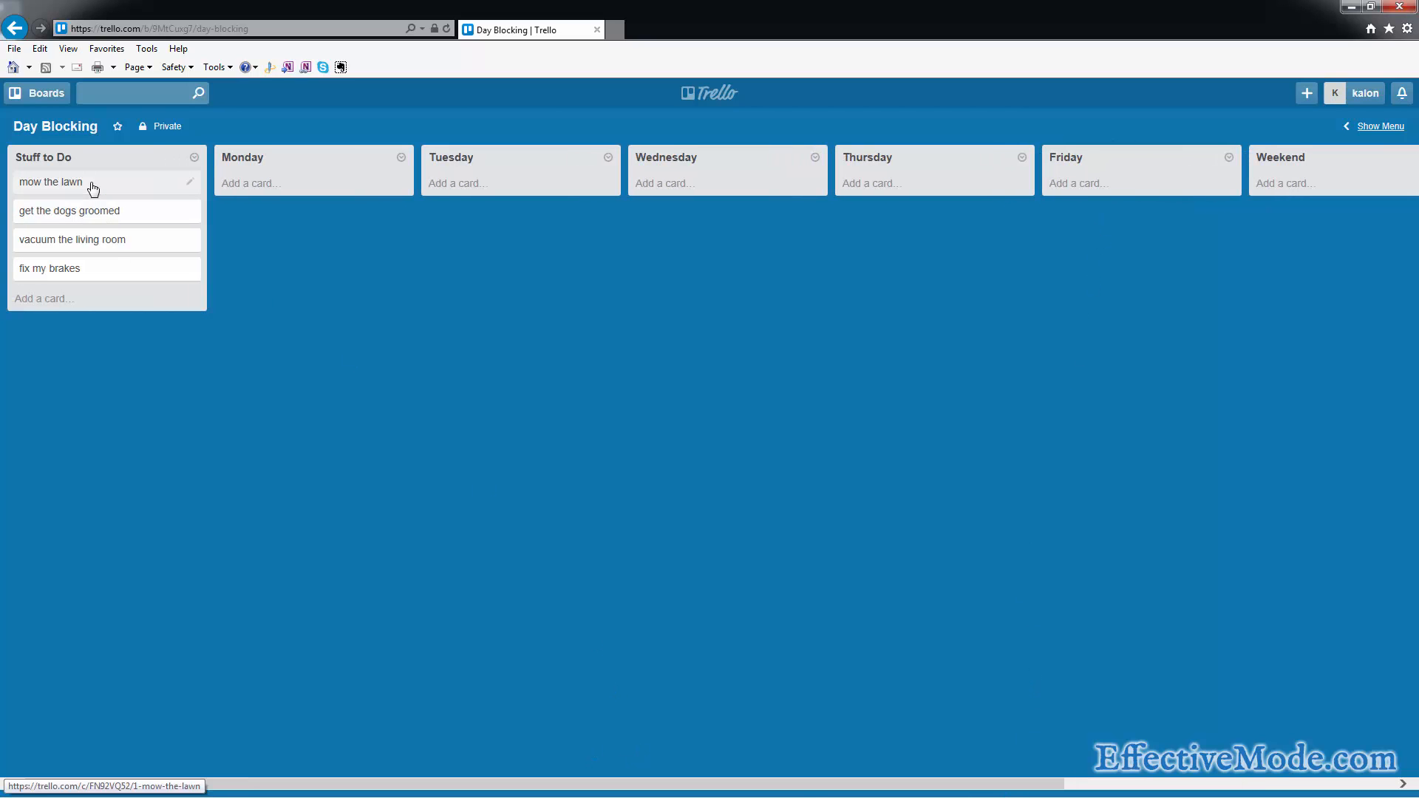
Step: Schedule mow the lawn on Wednesday and vacuum the living room on Thursday, then return vacuuming to Stuff to Do
{"action": "left_click_drag", "start_coordinate": [51, 182], "coordinate": [692, 181]}
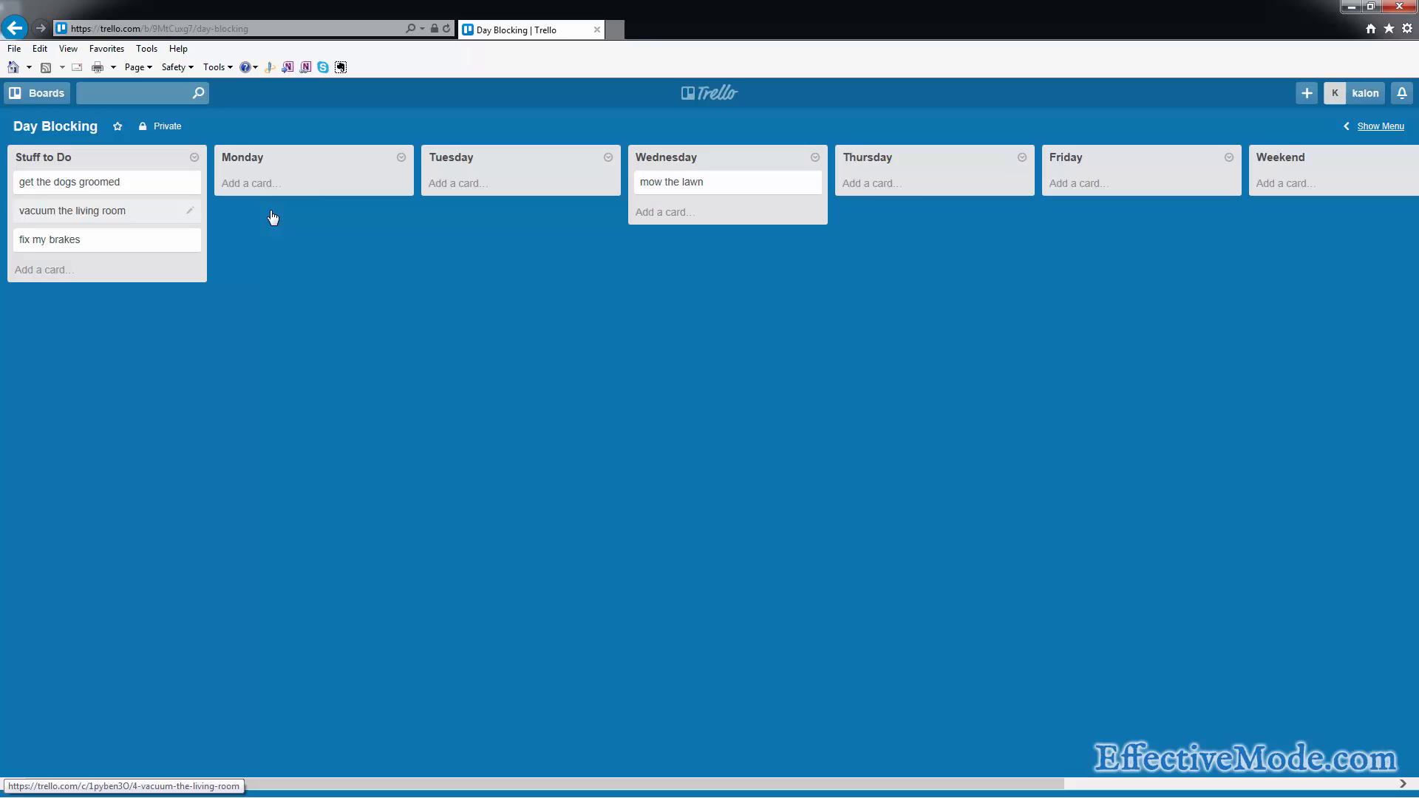
{"action": "left_click_drag", "start_coordinate": [72, 211], "coordinate": [901, 182]}
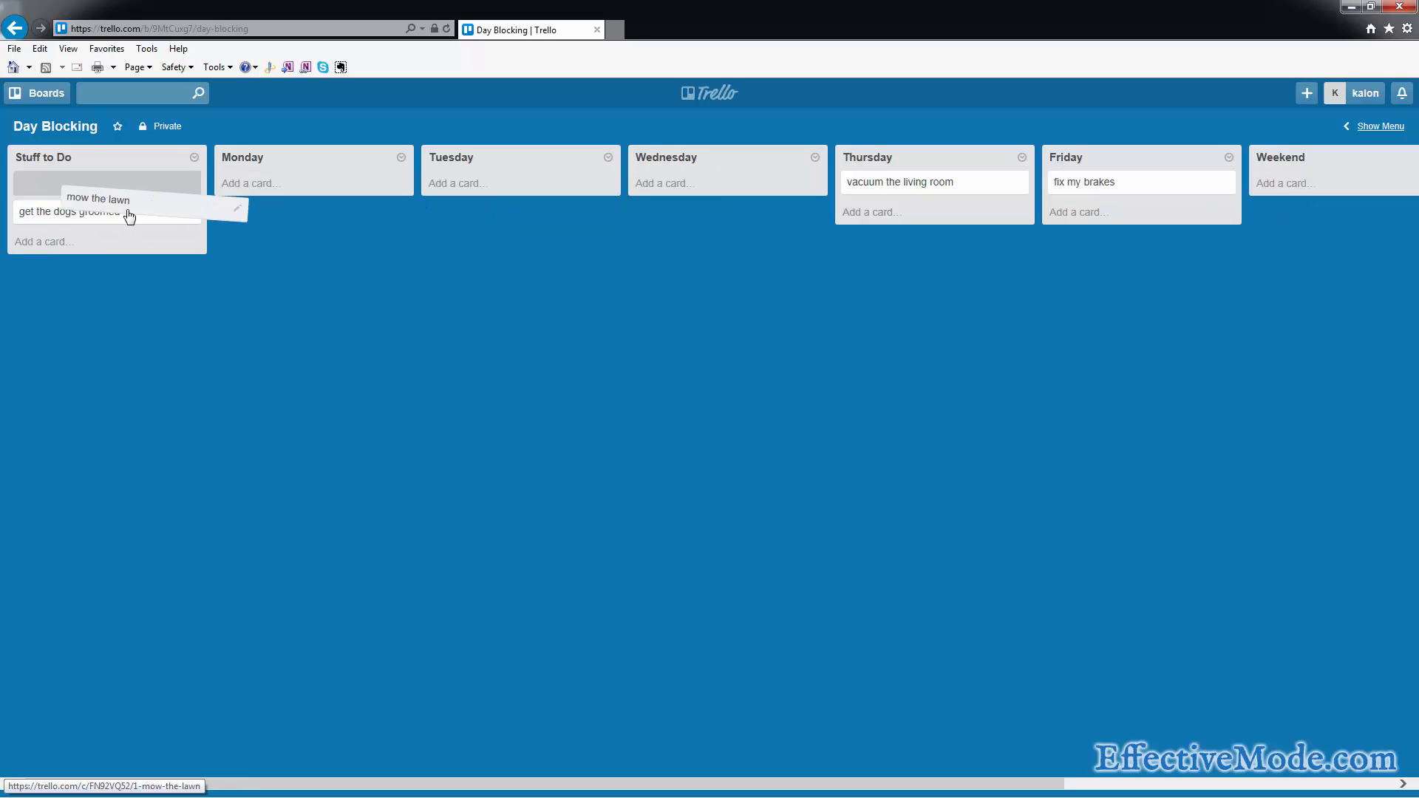
{"action": "left_click_drag", "start_coordinate": [933, 181], "coordinate": [90, 242]}
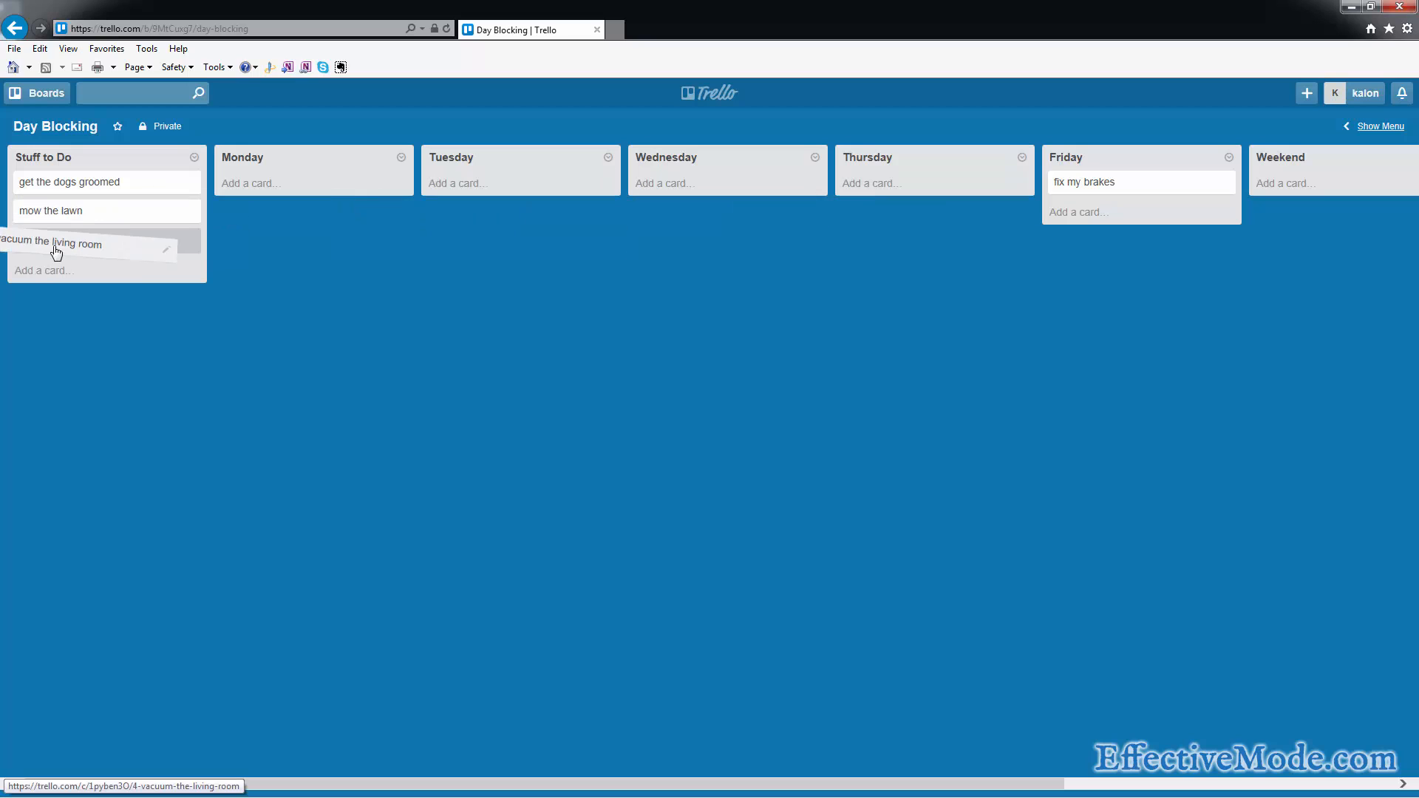